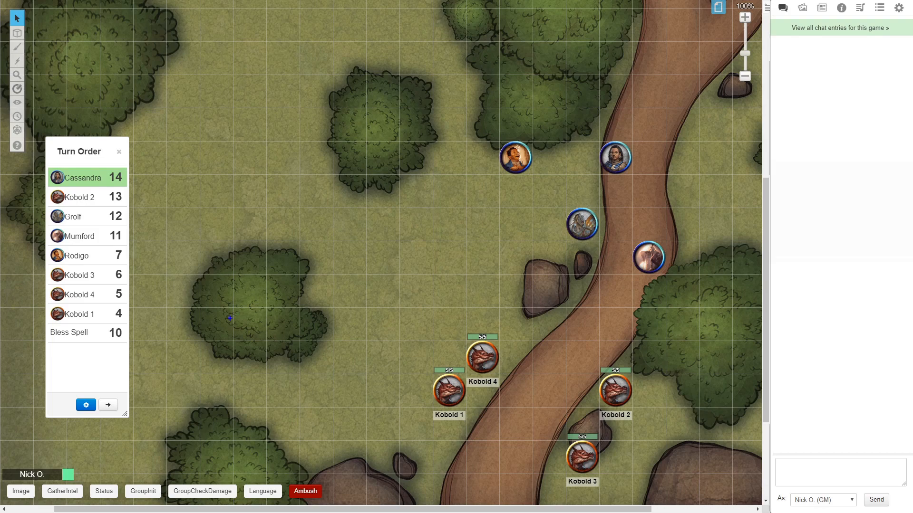
pyautogui.moveTo(134, 339)
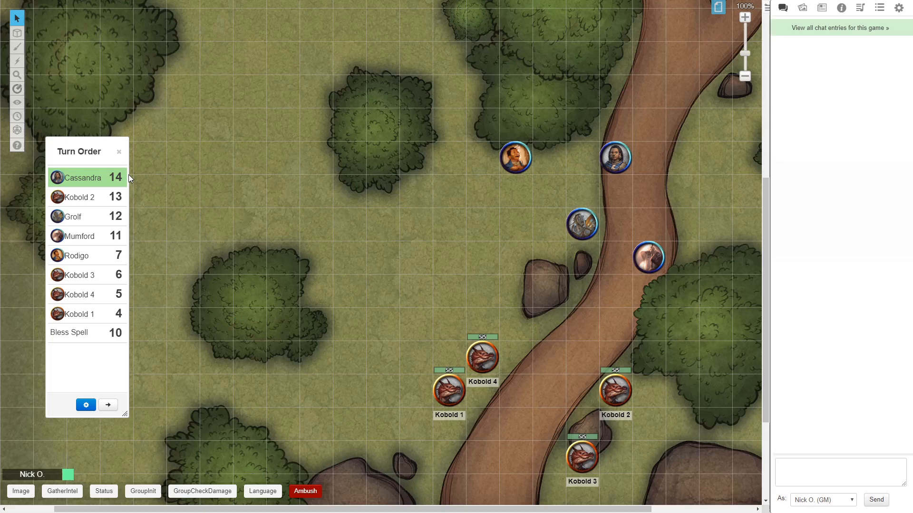
pyautogui.moveTo(161, 196)
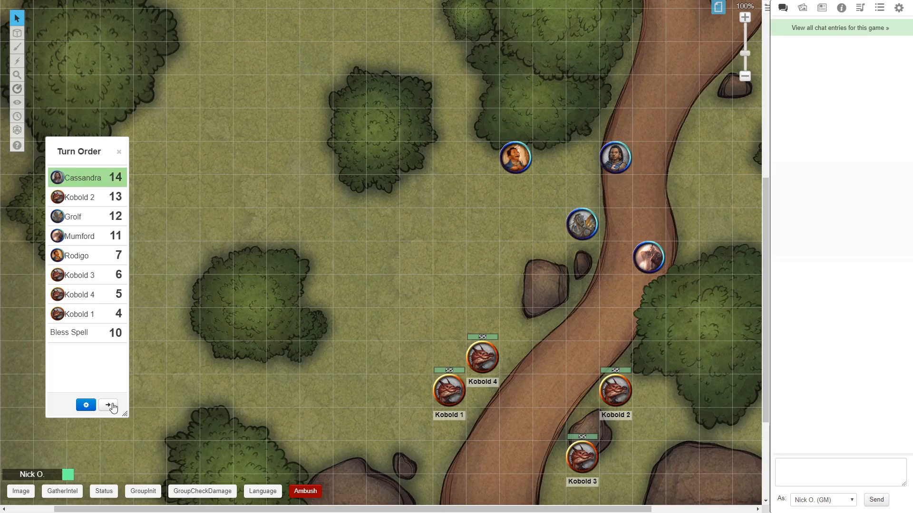
# Advance seven turns so Bless Spell decrements each round and the order returns to Cassandra at 14.
pyautogui.click(107, 405)
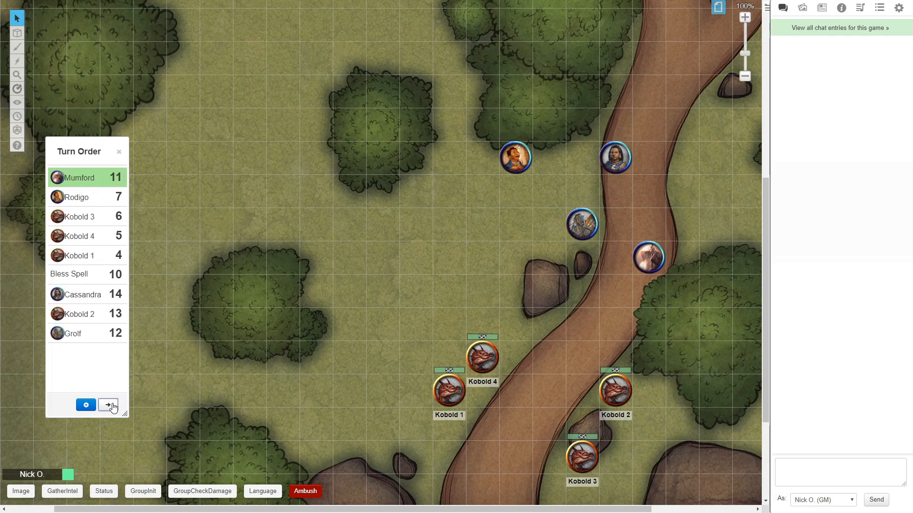
pyautogui.click(108, 405)
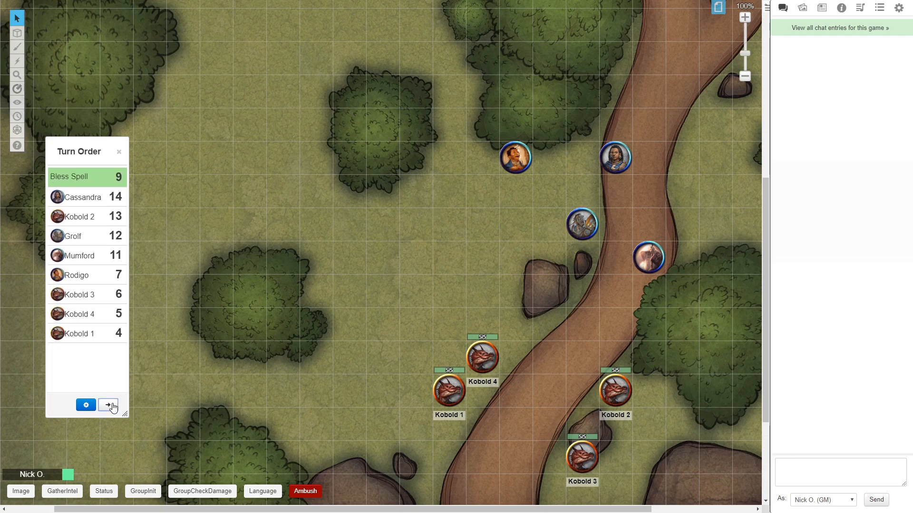
pyautogui.click(107, 405)
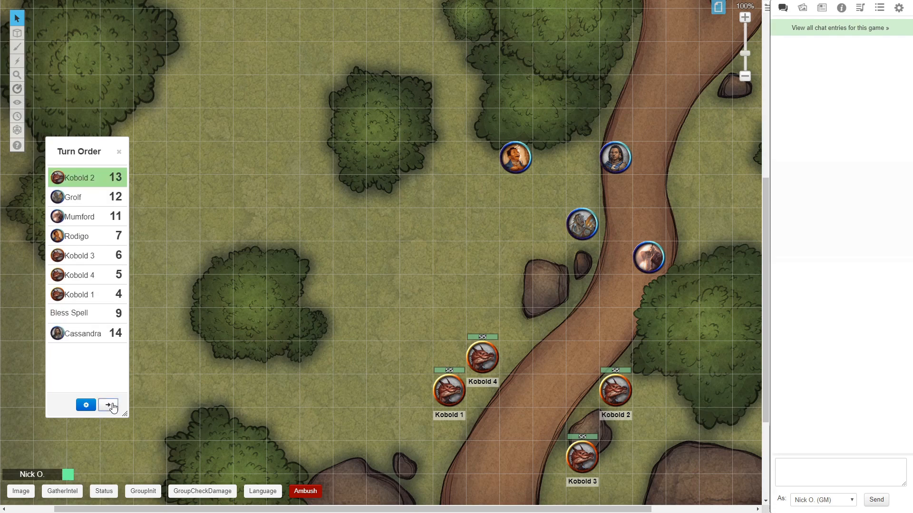
pyautogui.click(107, 405)
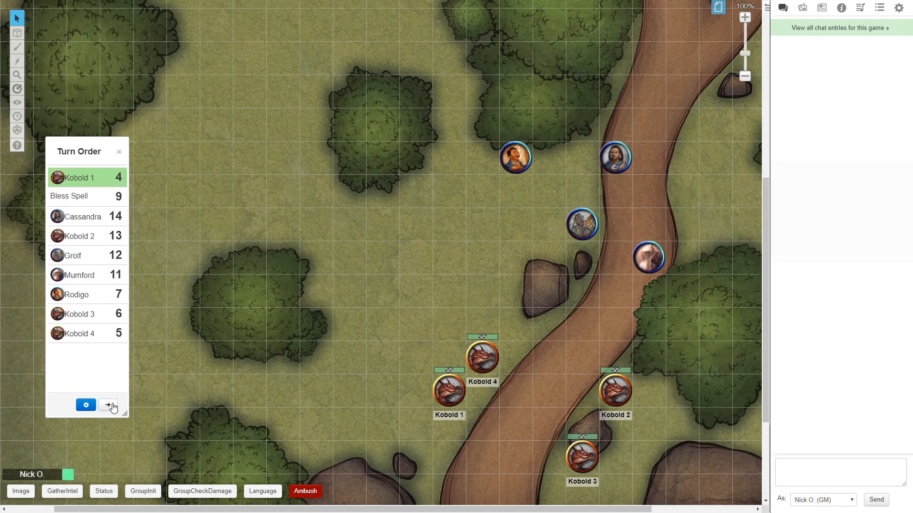
pyautogui.click(109, 405)
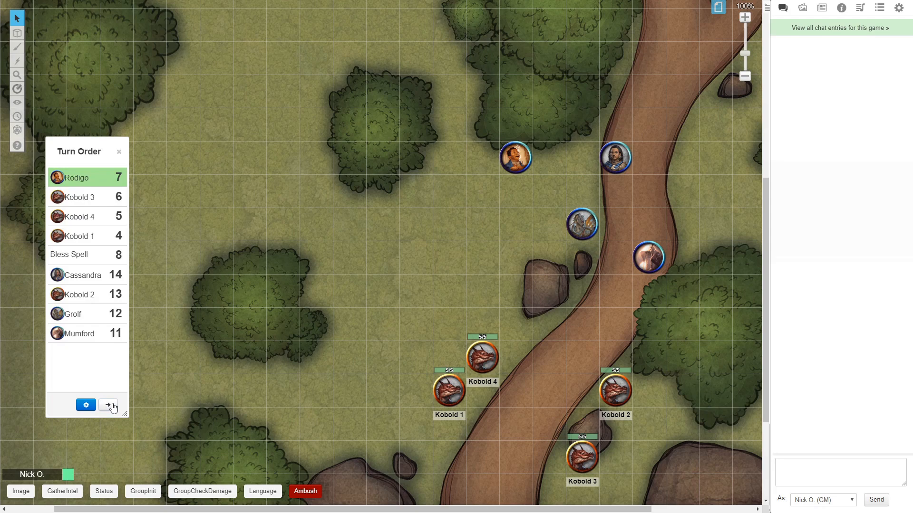
pyautogui.click(109, 405)
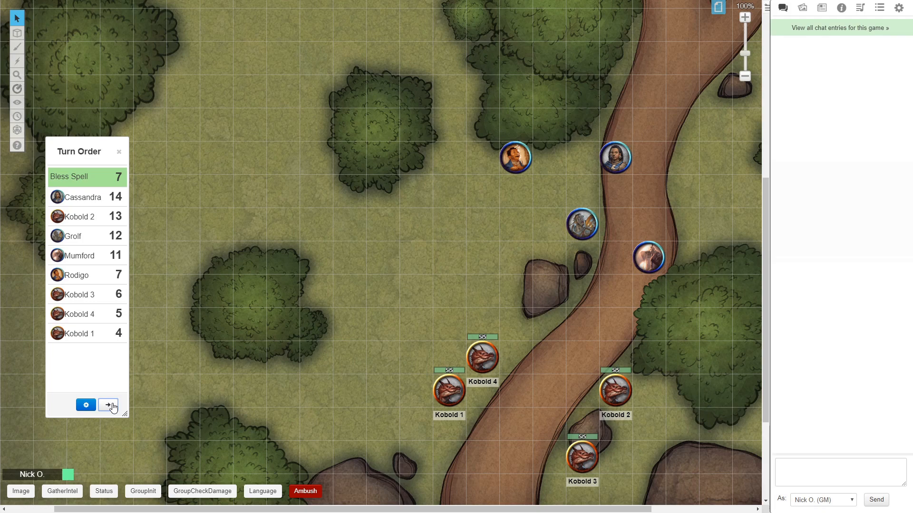
pyautogui.click(108, 405)
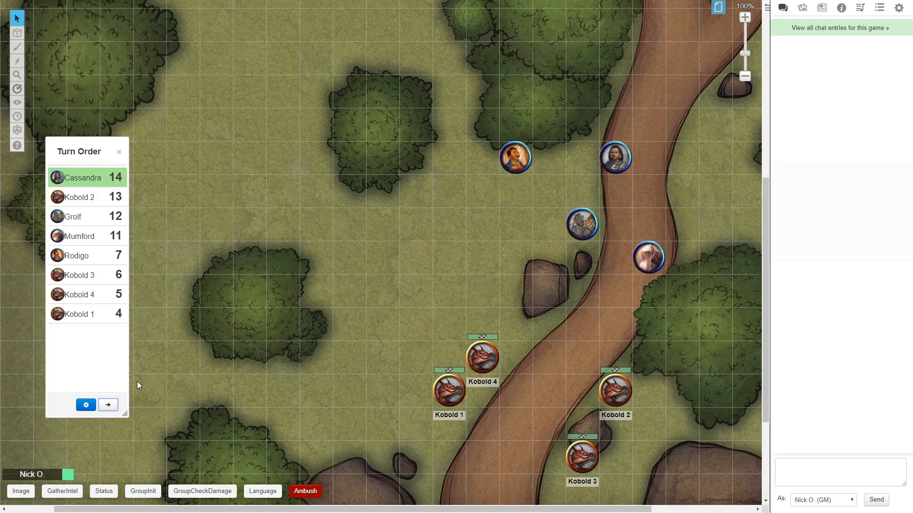
# Enter 'Bless Spell' as the label of a new custom item in Turn Order Settings.
pyautogui.click(84, 405)
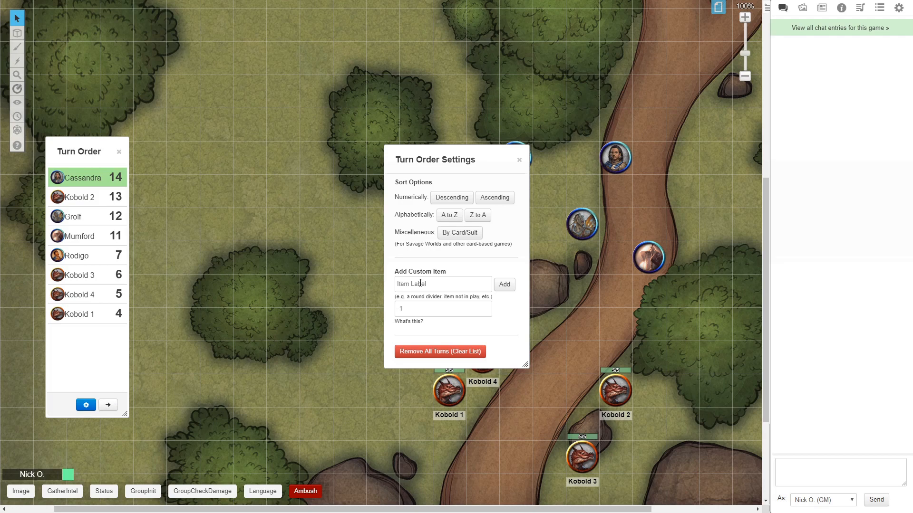
pyautogui.click(442, 285)
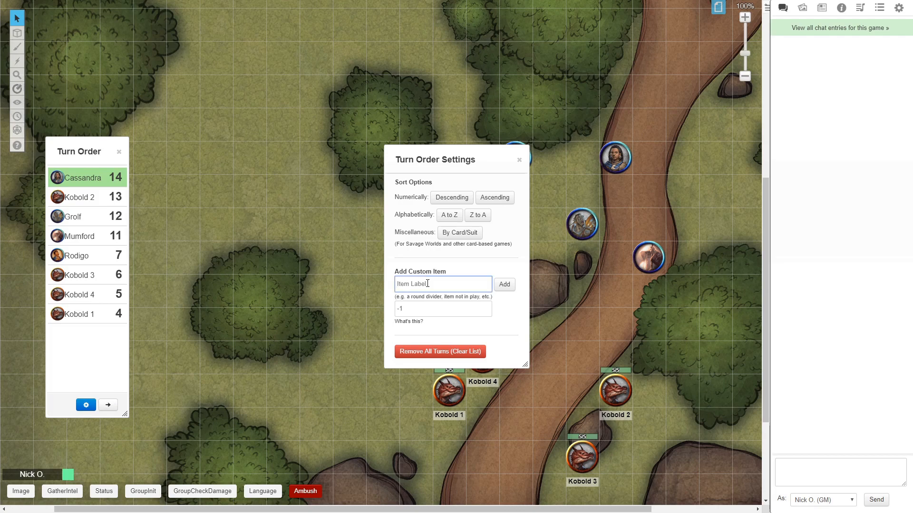
pyautogui.write('Ble')
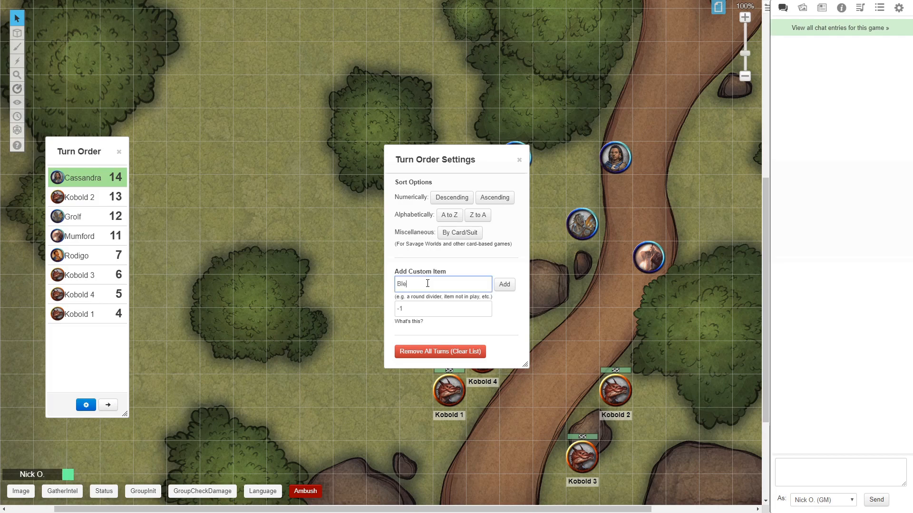
pyautogui.write('Bless Spell')
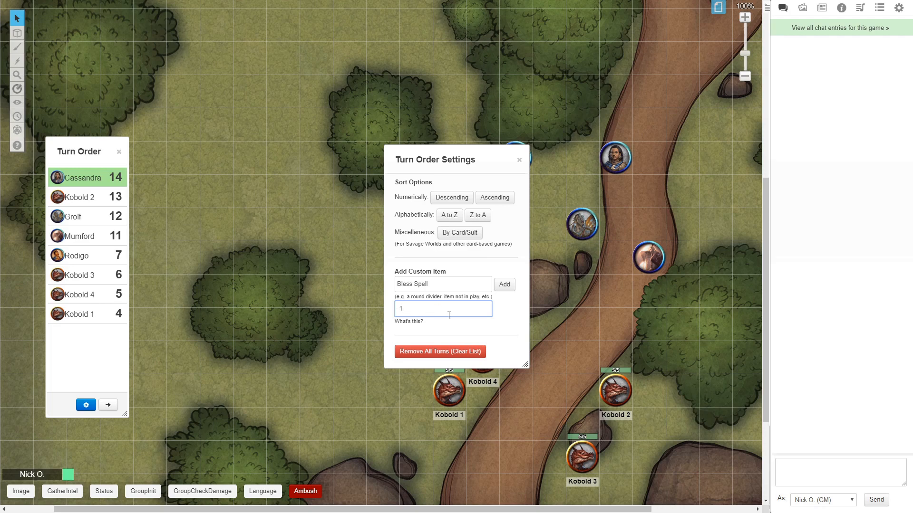
# Add the Bless Spell item, set its value to 10, and advance a turn so it counts down.
pyautogui.click(503, 284)
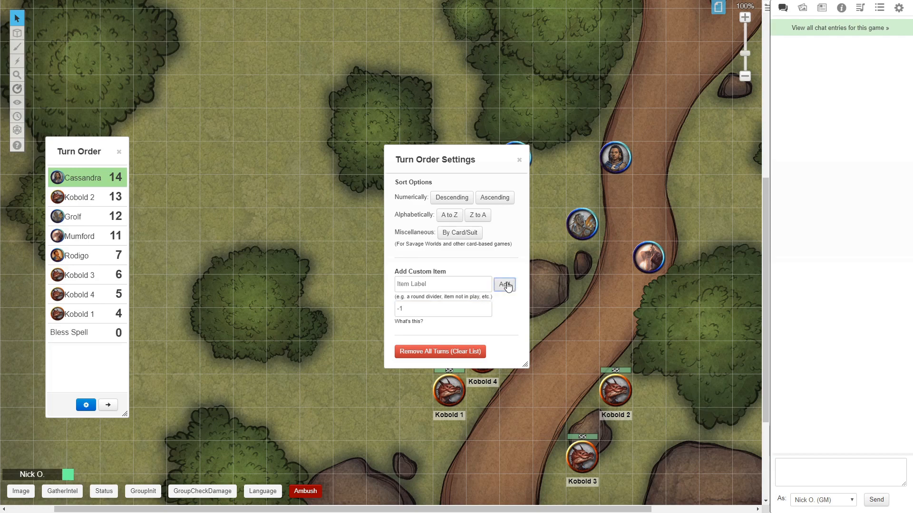
pyautogui.doubleClick(117, 333)
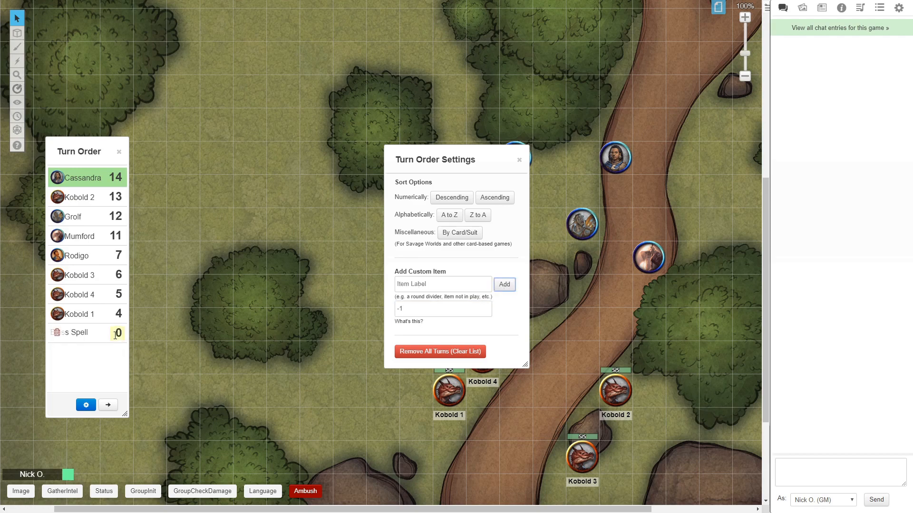
pyautogui.write('1')
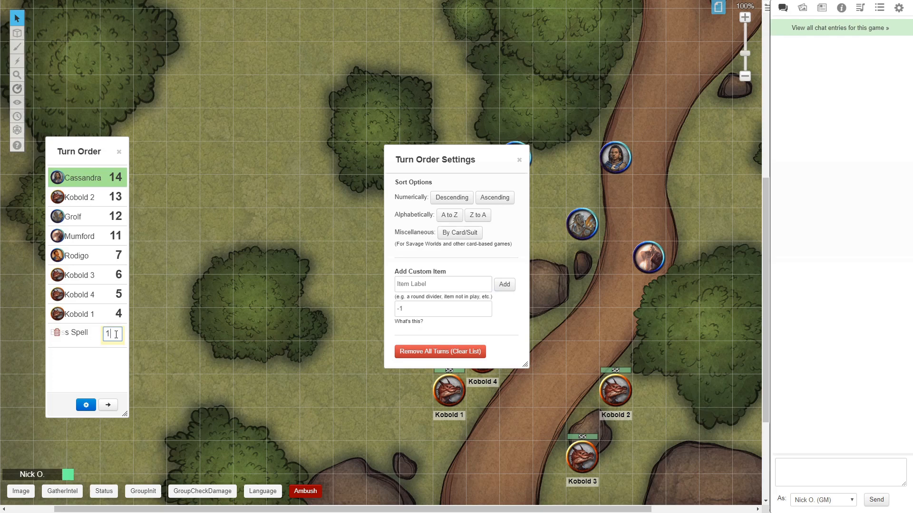
pyautogui.write('0')
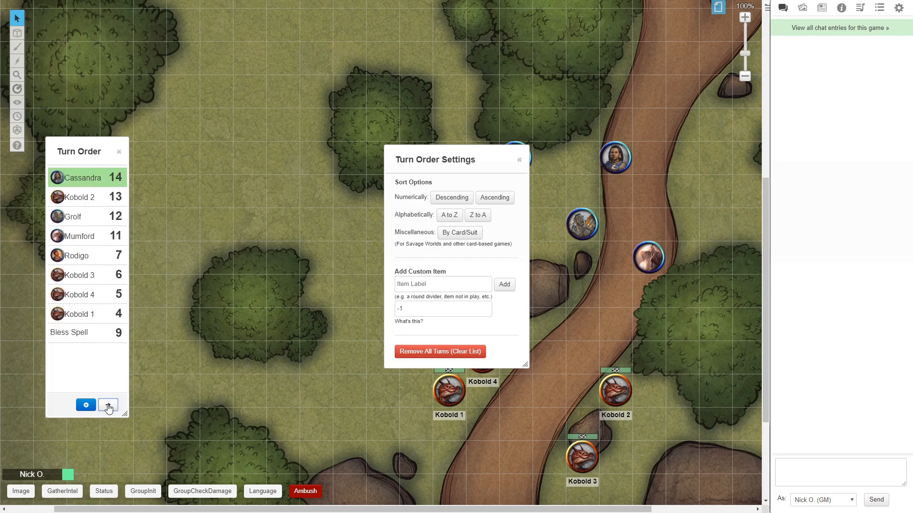
pyautogui.click(109, 405)
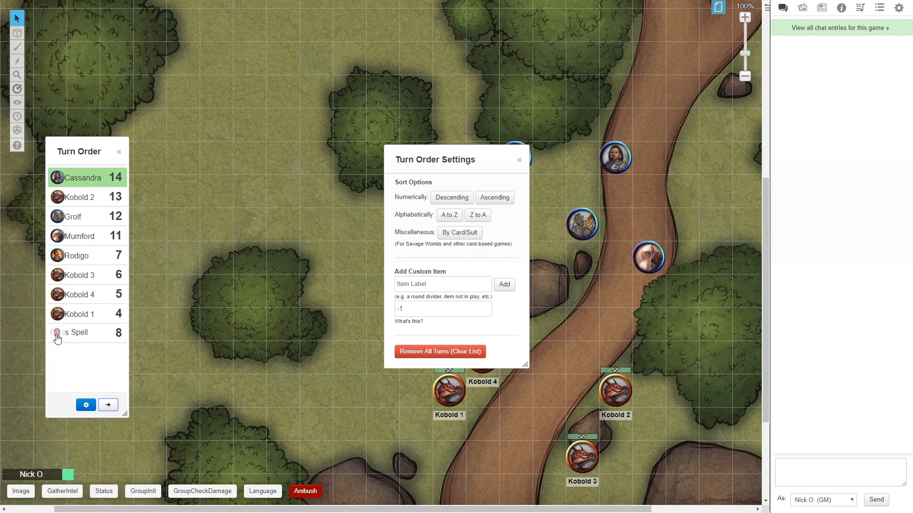
# Delete the Bless Spell entry from the turn order and close Turn Order Settings.
pyautogui.click(56, 336)
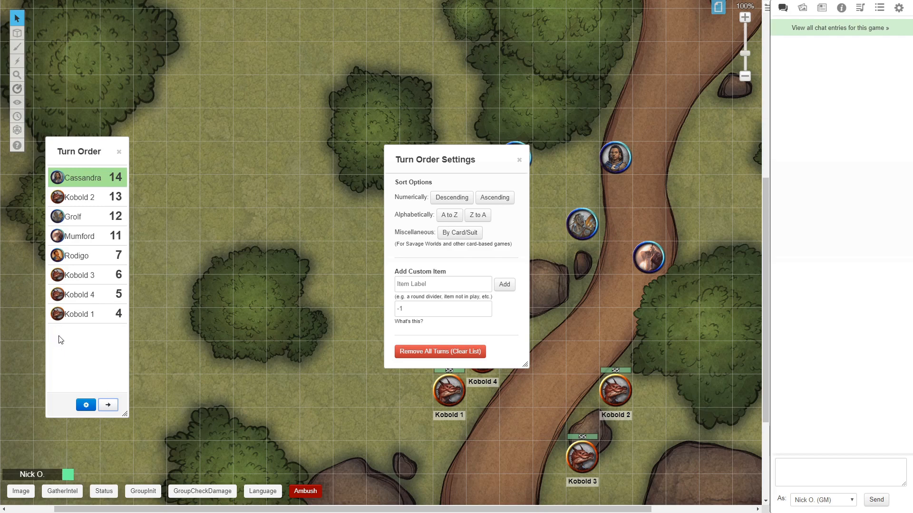
pyautogui.moveTo(517, 160)
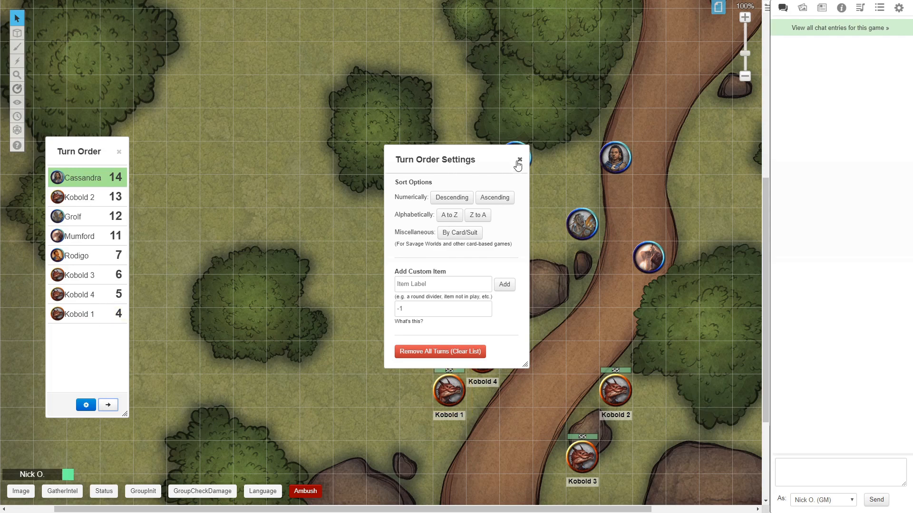
pyautogui.click(517, 159)
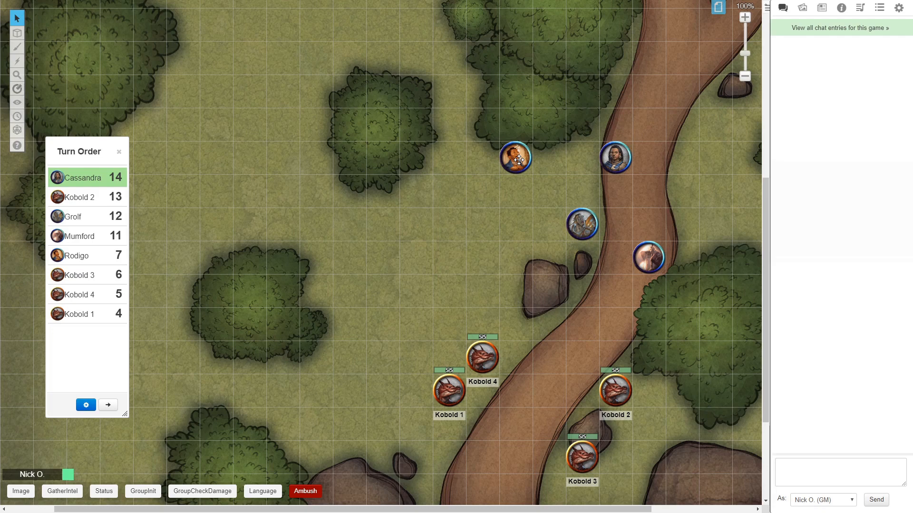
pyautogui.moveTo(708, 263)
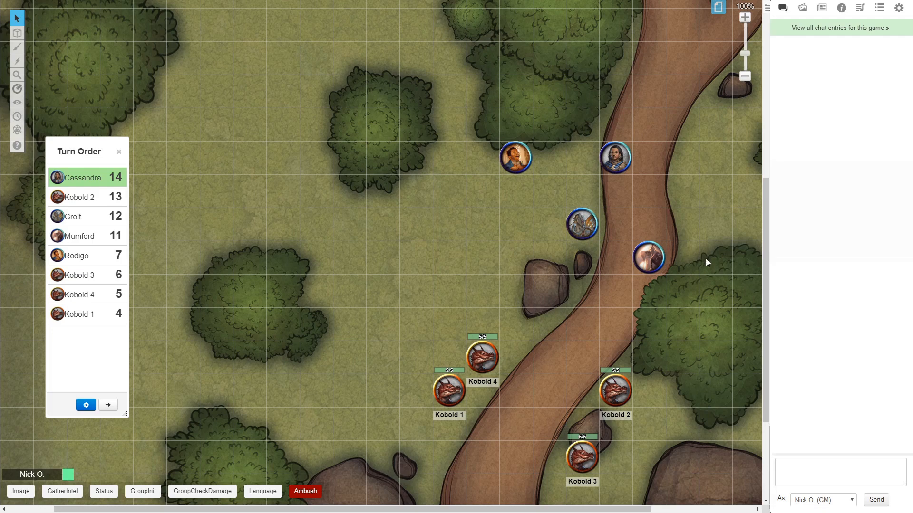
# Write the chat command '!act -1 10 --Bless Spell' to add a countdown item at 10.
pyautogui.click(840, 471)
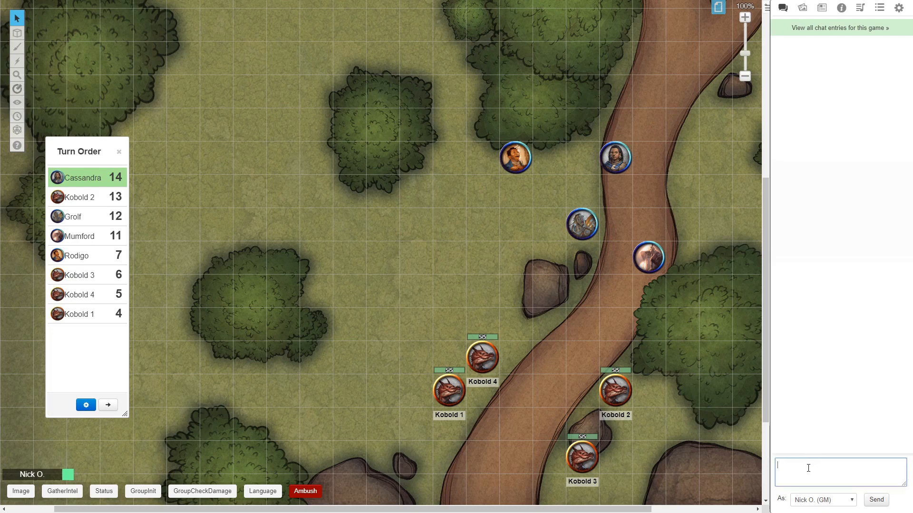
pyautogui.write('!act -')
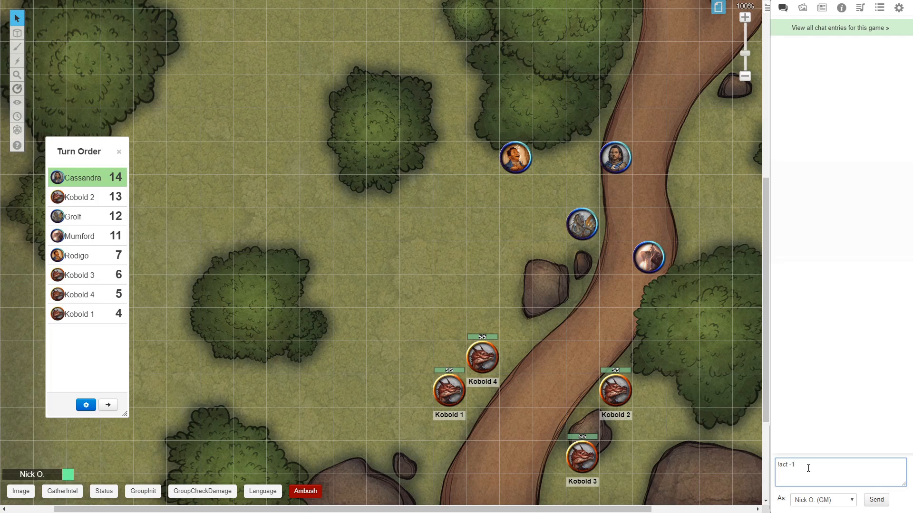
pyautogui.write('10 --Bless S')
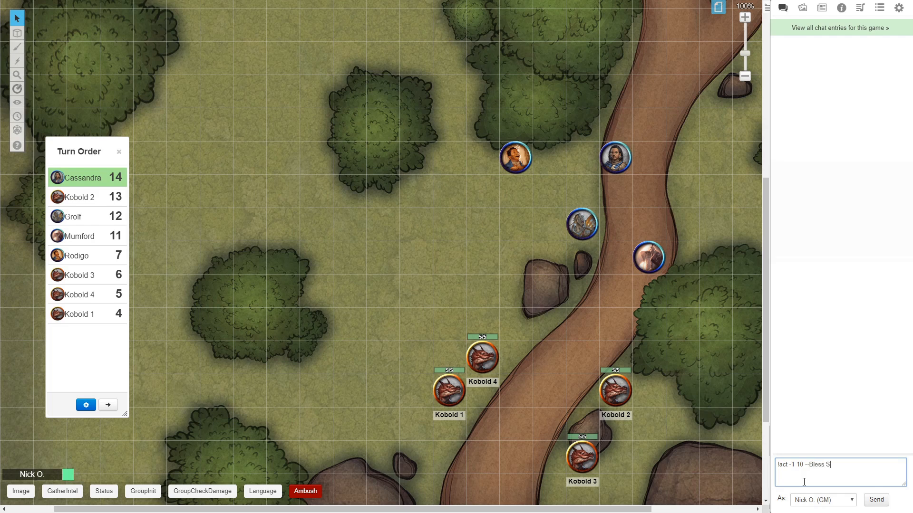
pyautogui.write('pell')
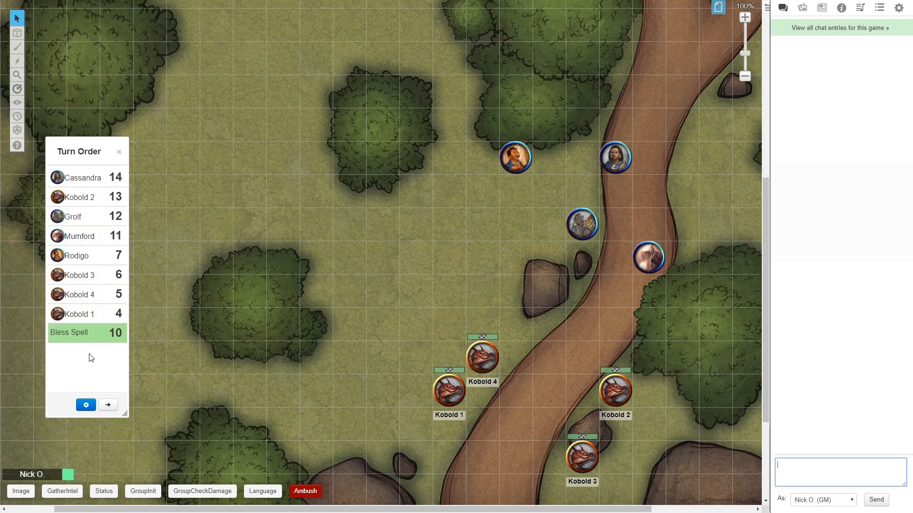
# Advance the turn order so Cassandra at 14 is current with Bless Spell listed at 10.
pyautogui.click(107, 405)
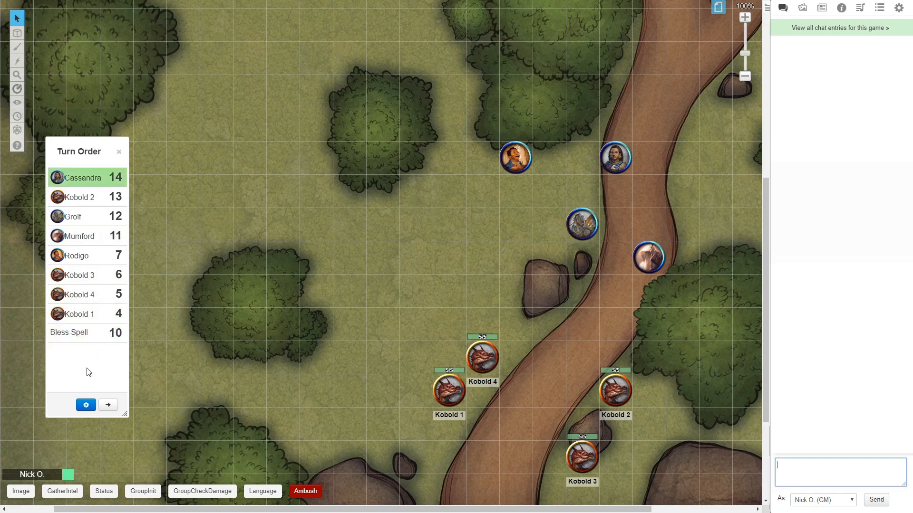